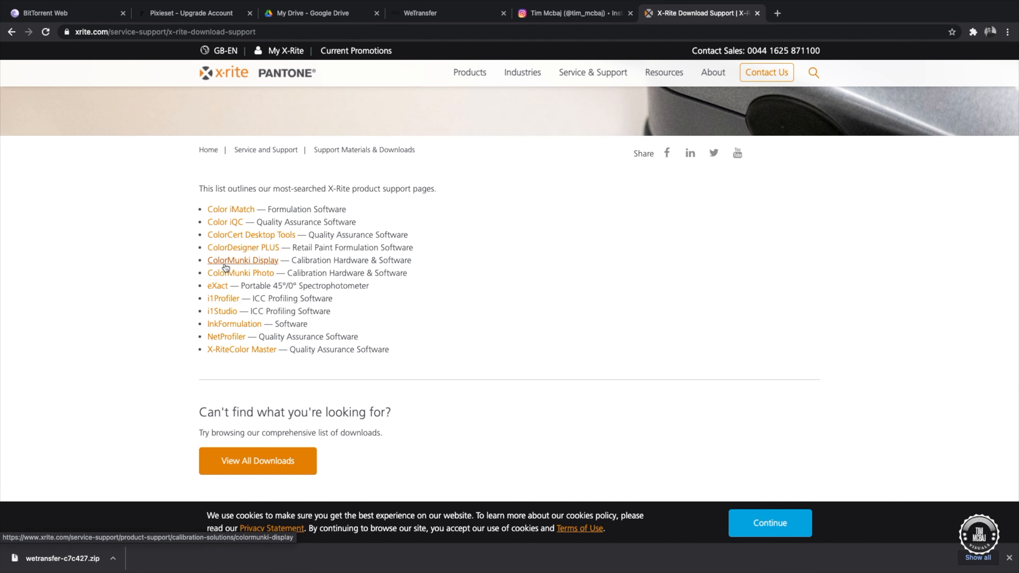
- Download i1Studio v1.5.1 from the X-Rite support page
left_click(222, 311)
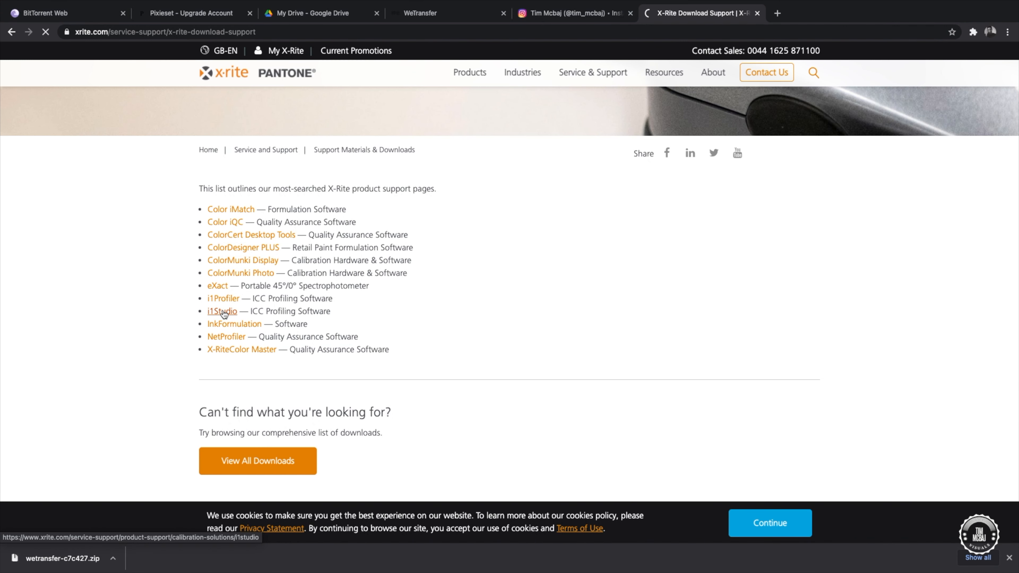
left_click(221, 311)
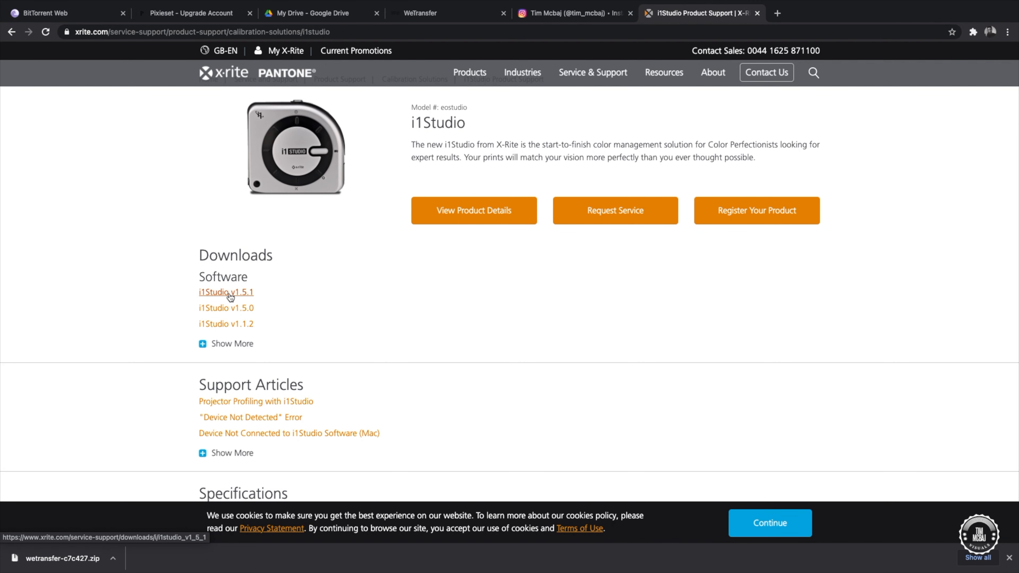
left_click(225, 292)
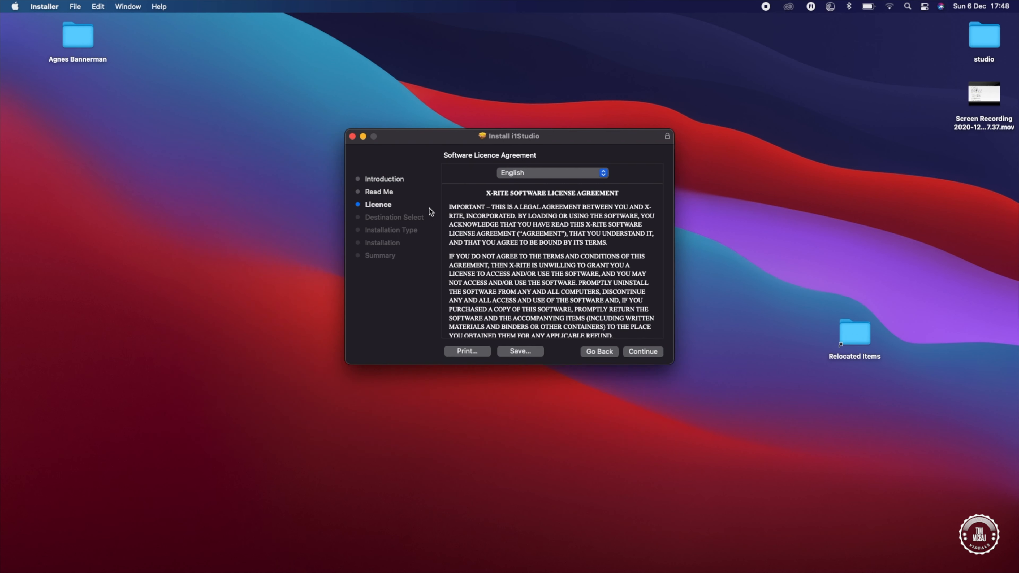
- Install i1Studio by accepting the licence and finishing with Restart
left_click(642, 351)
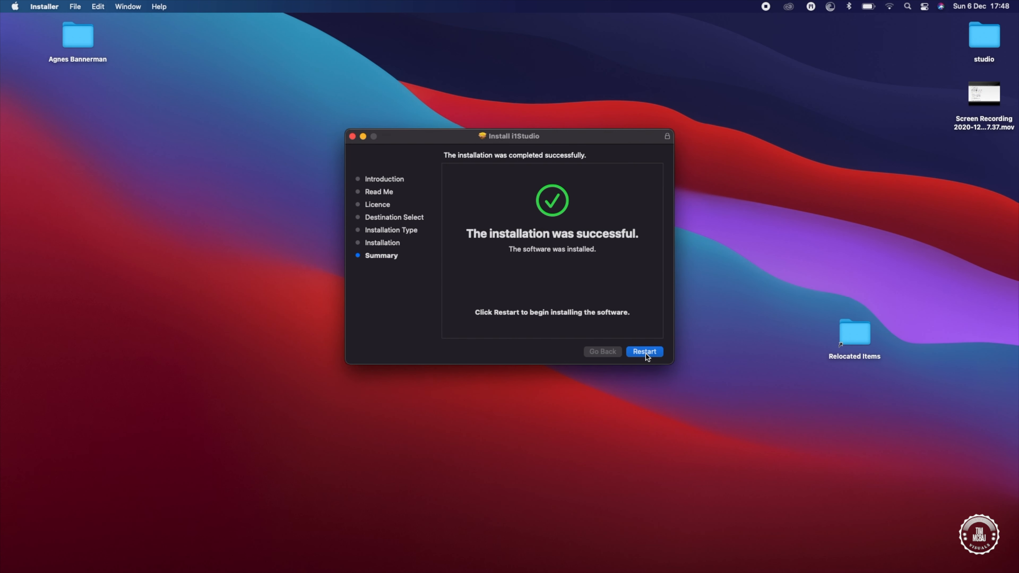
left_click(643, 351)
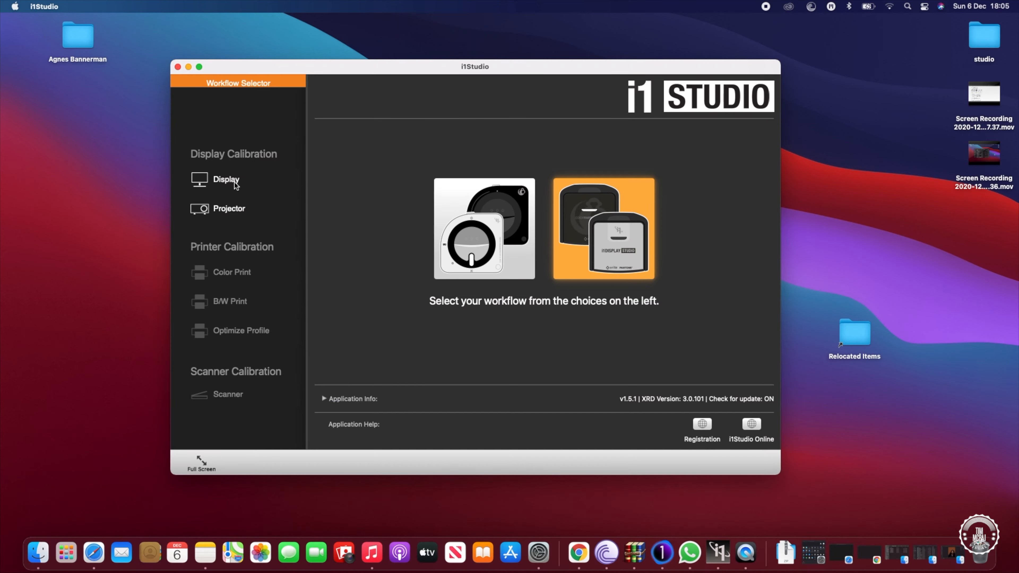
- Start the Display Calibration workflow and reach the Measurement step
left_click(226, 179)
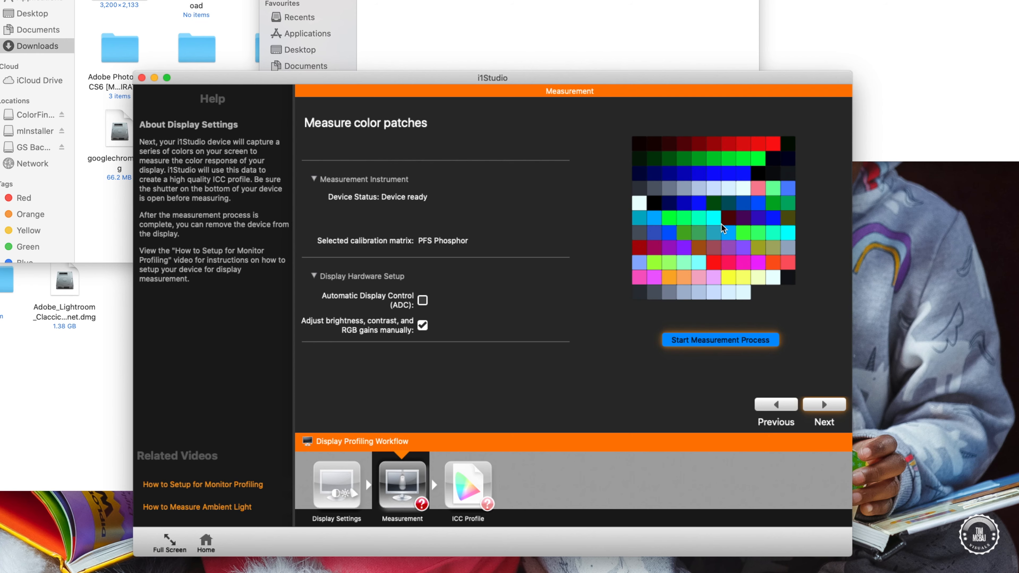
- Measure the colour patches and arrive at the ICC Profile step with Color LCD_20201208.icc
left_click(719, 339)
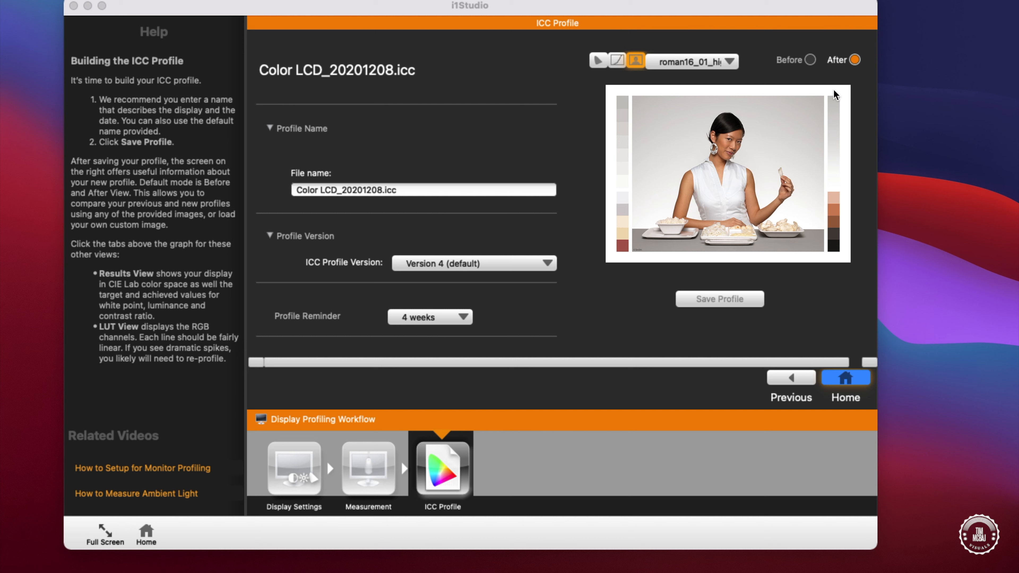
mouse_move(811, 63)
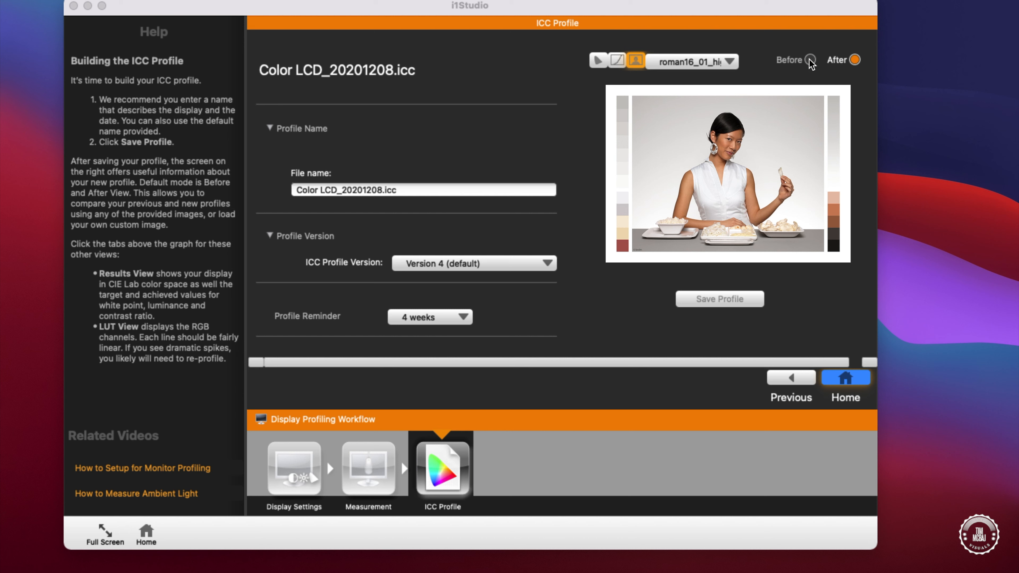
- Compare the preview Before and After the new profile
left_click(856, 60)
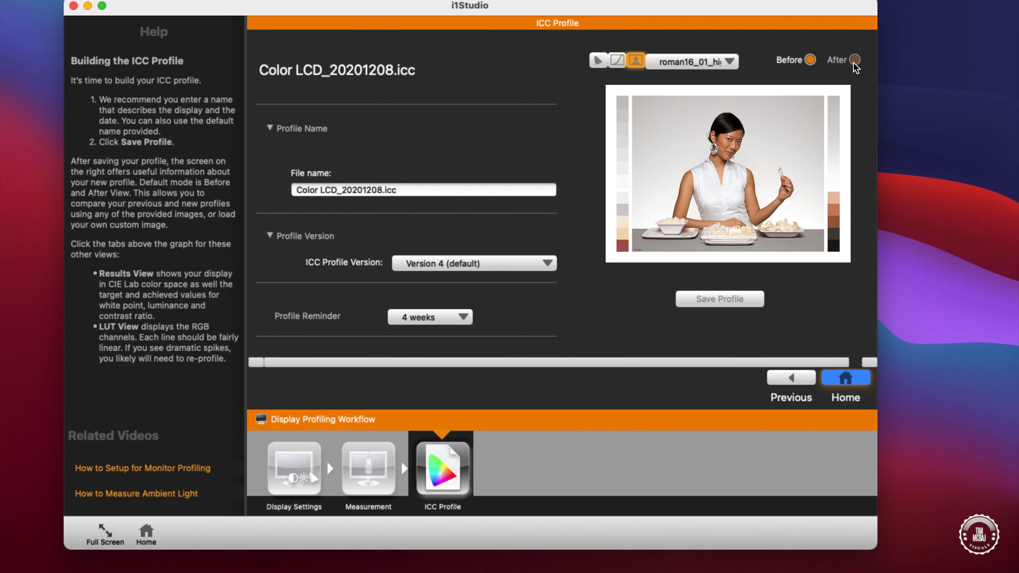
left_click(855, 59)
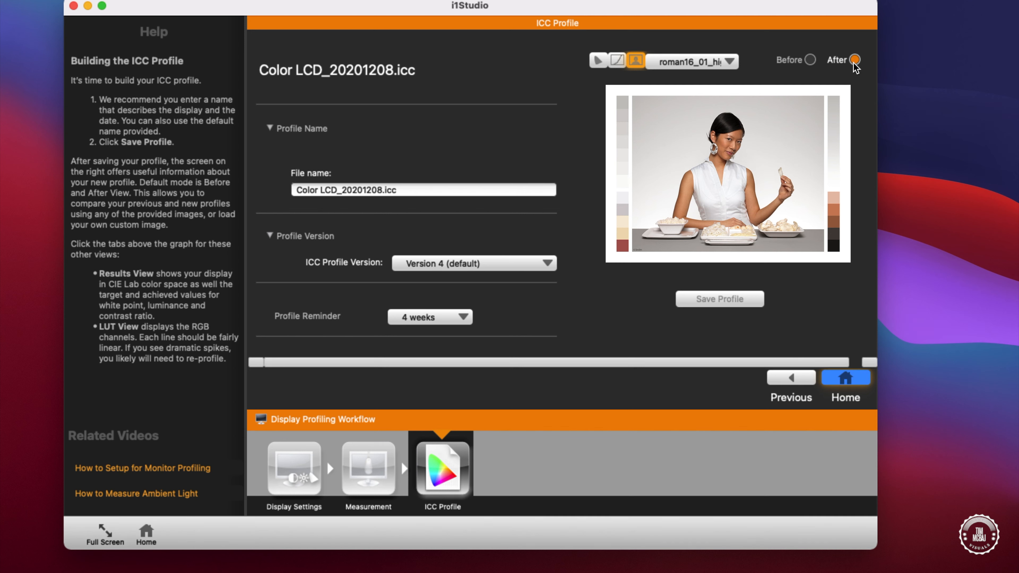
- Switch to the man-reading-at-a-desk sample image and view it in After
left_click(731, 61)
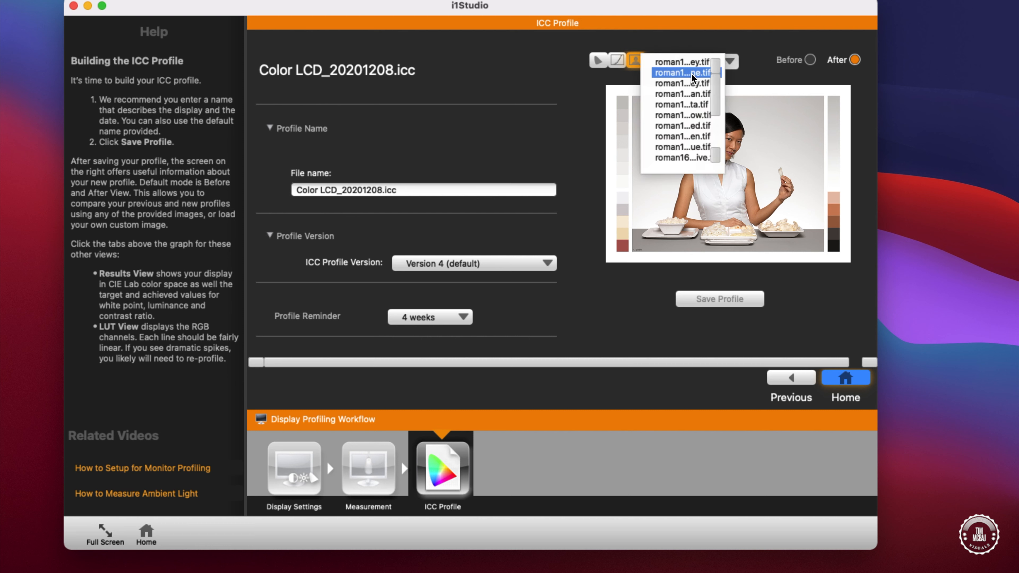
left_click(684, 157)
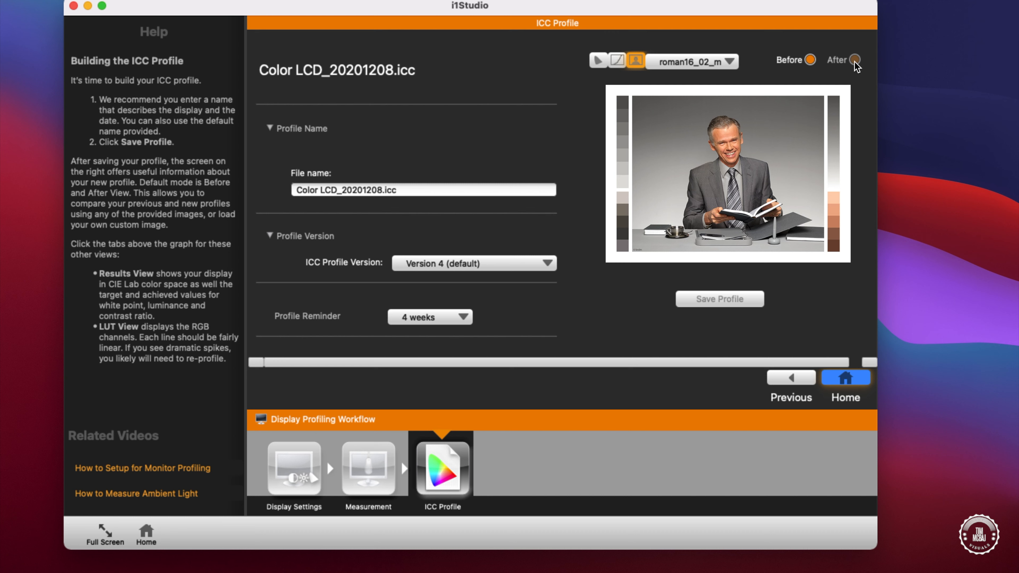
left_click(855, 60)
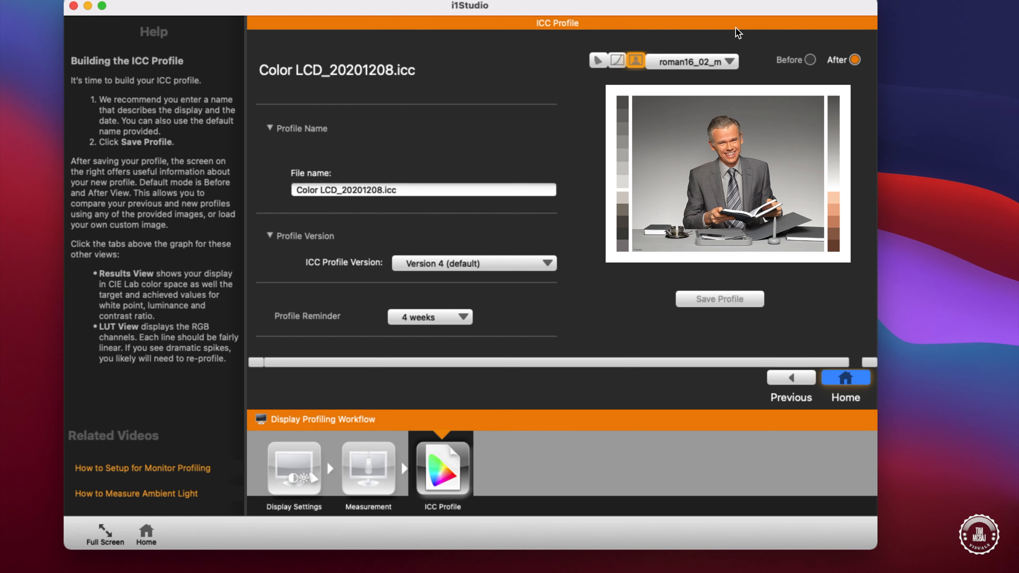